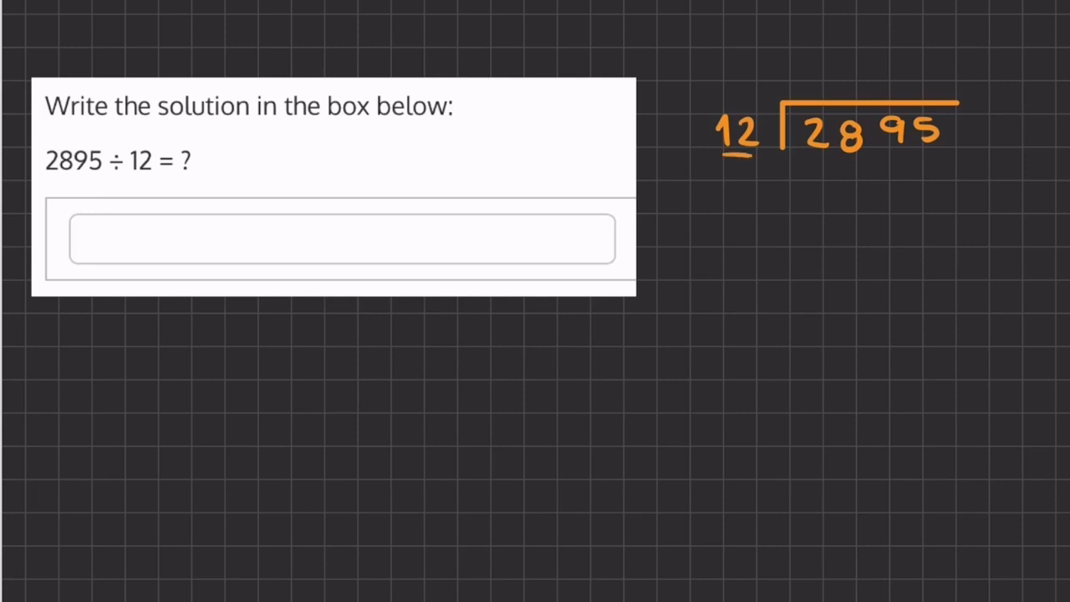
Step: Write quotient digits 0 and 2 above the bracket of 2895 ÷ 12
type("0")
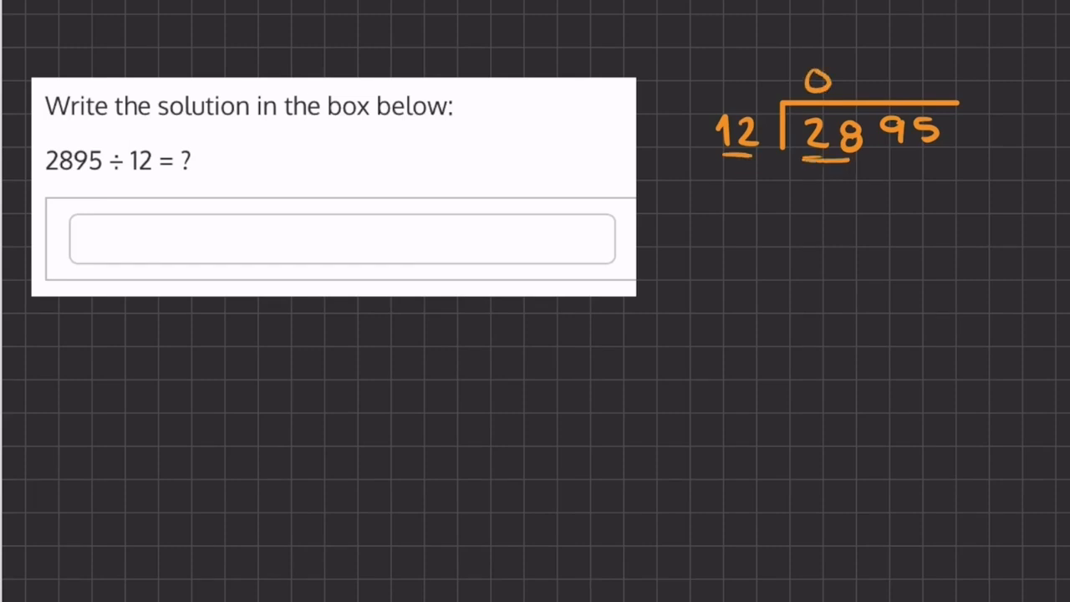
type("2")
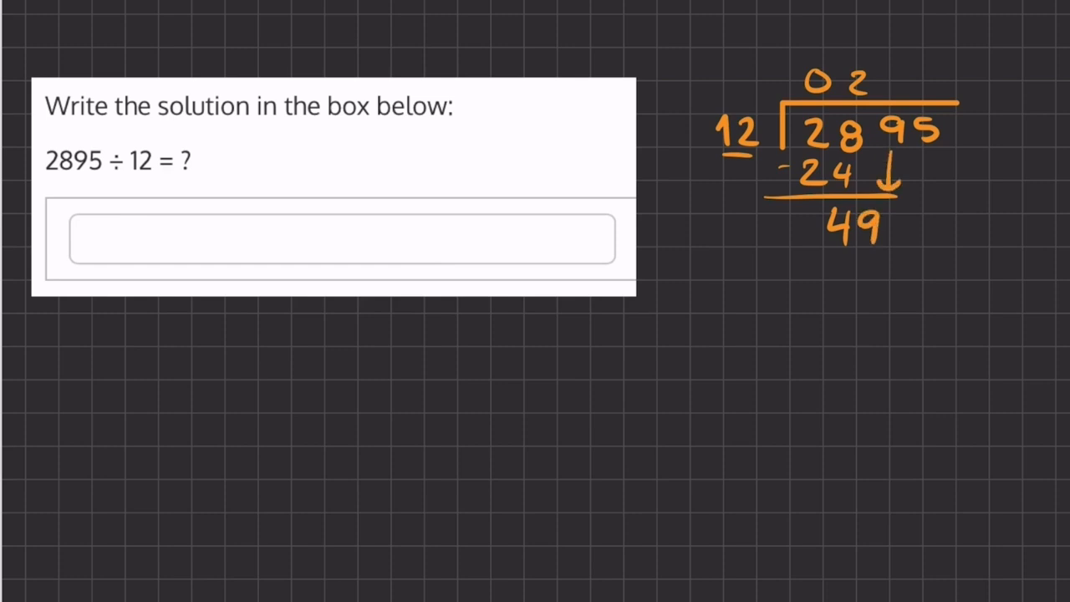
Step: Add quotient digit 4, subtract 48 from 49, and bring down 5 to make 15
type("4")
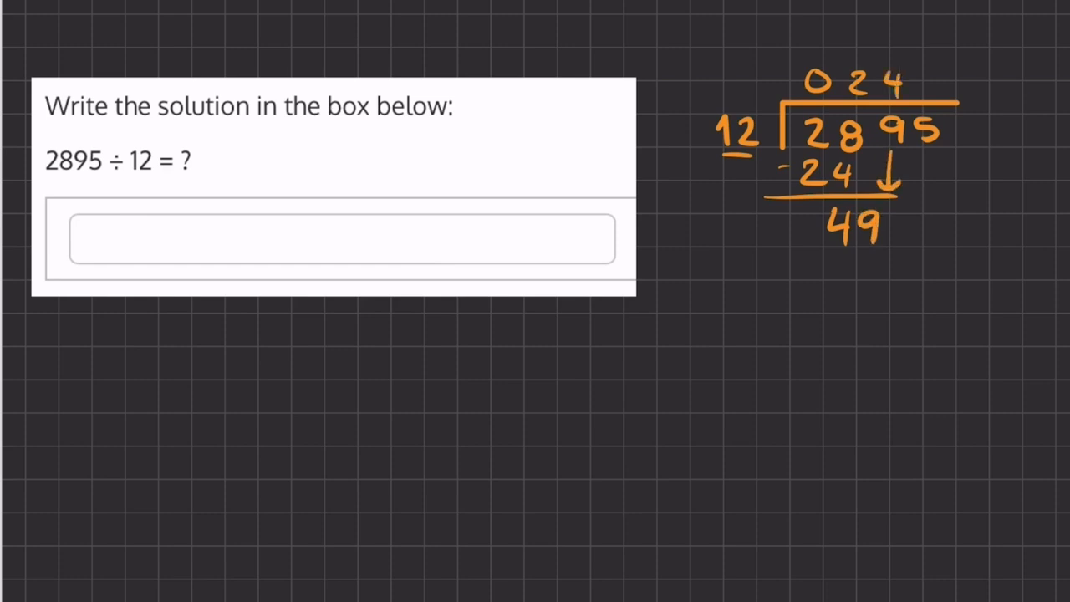
type("4")
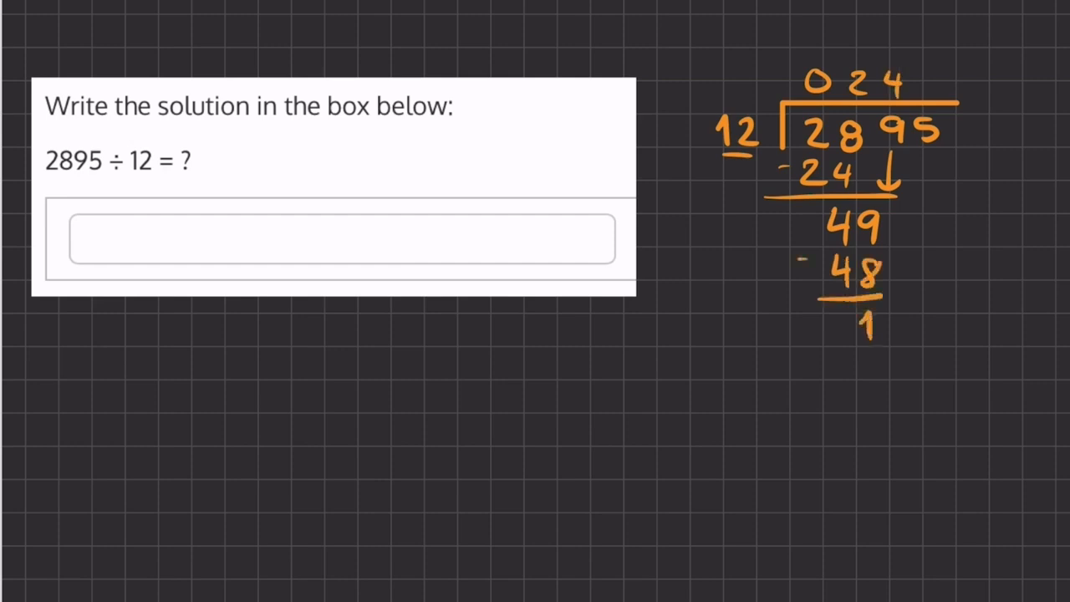
left_click_drag(899, 176, 915, 292)
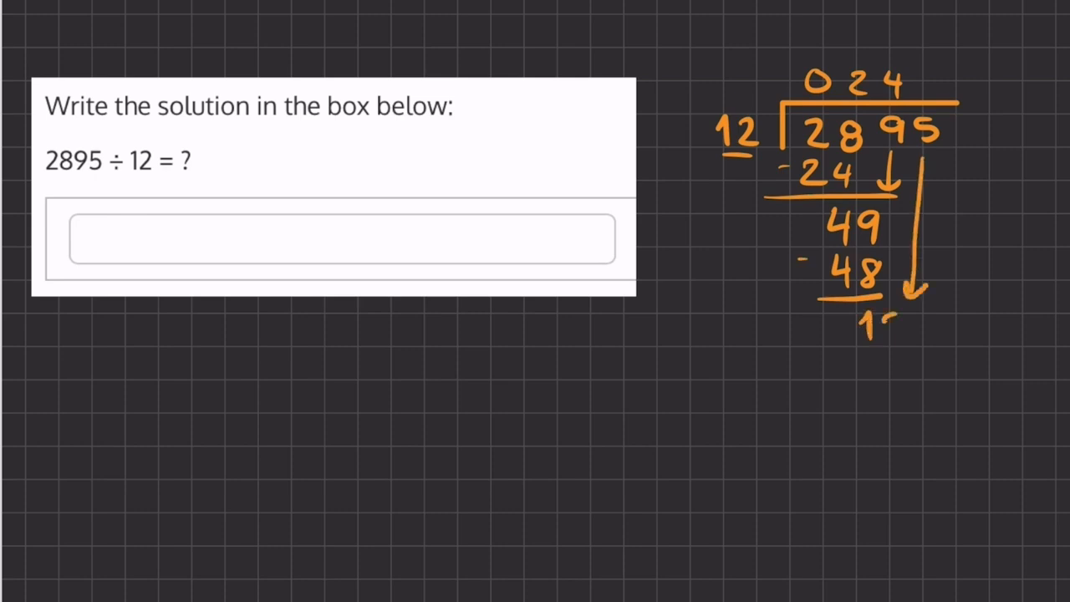
type("15")
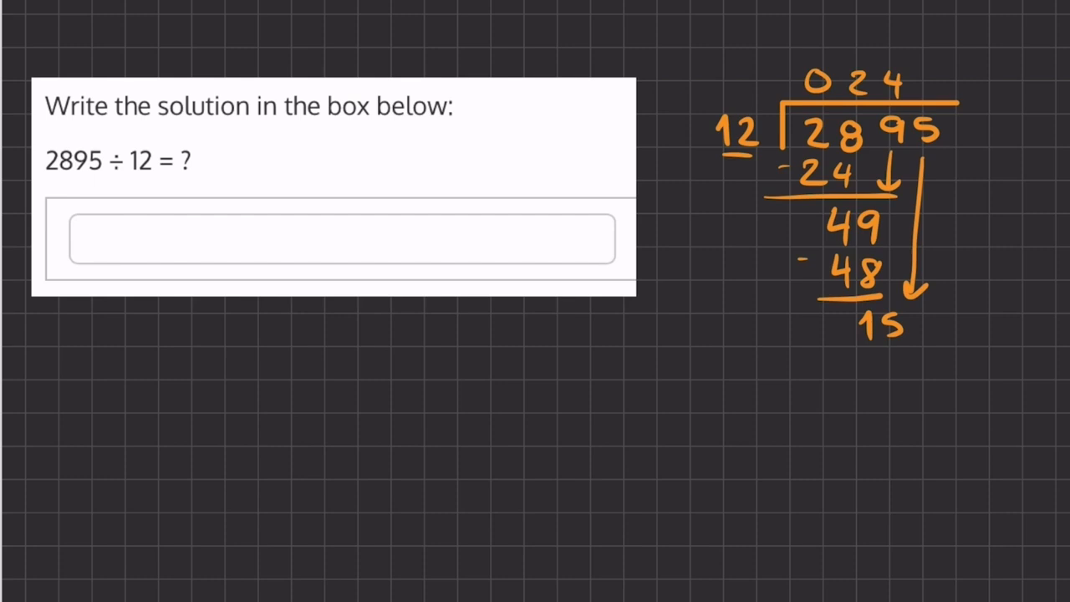
type("1")
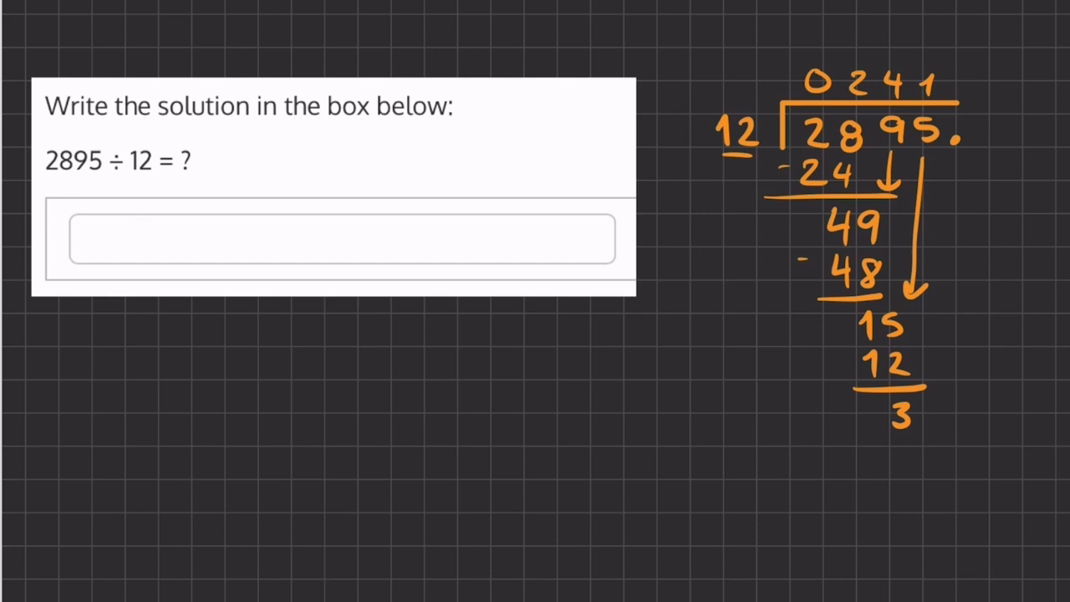
Step: Append a decimal zero to 2895 and bring it down to make 30
type("0")
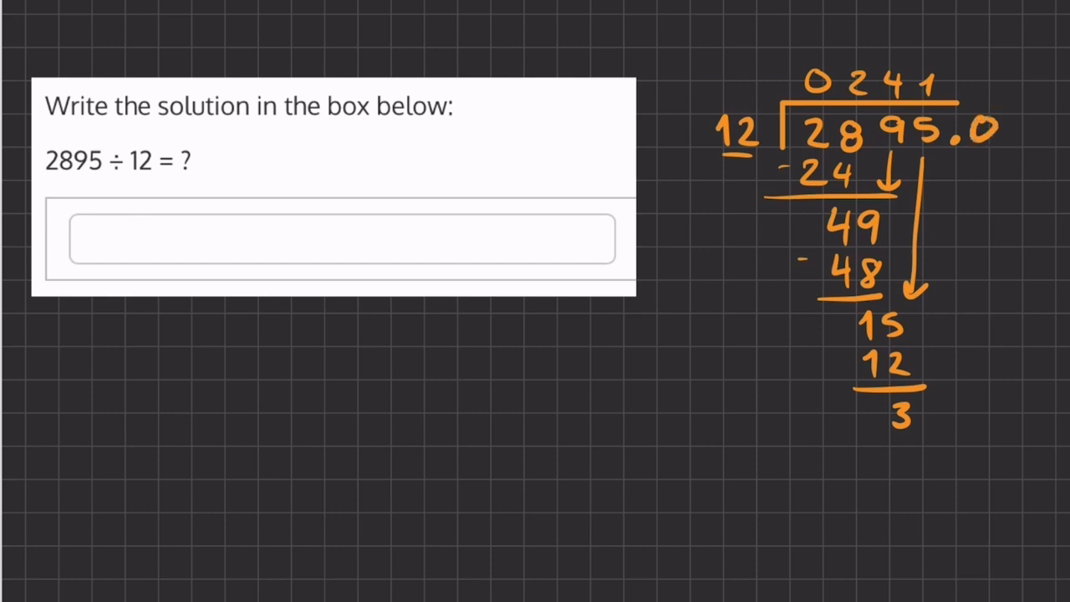
left_click_drag(987, 150, 982, 368)
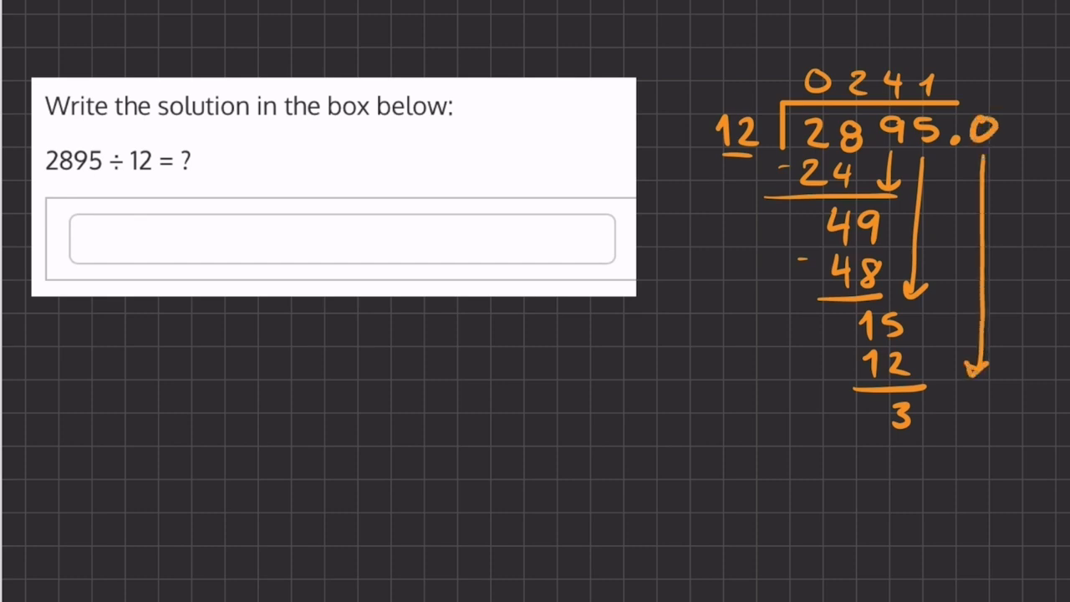
type("0")
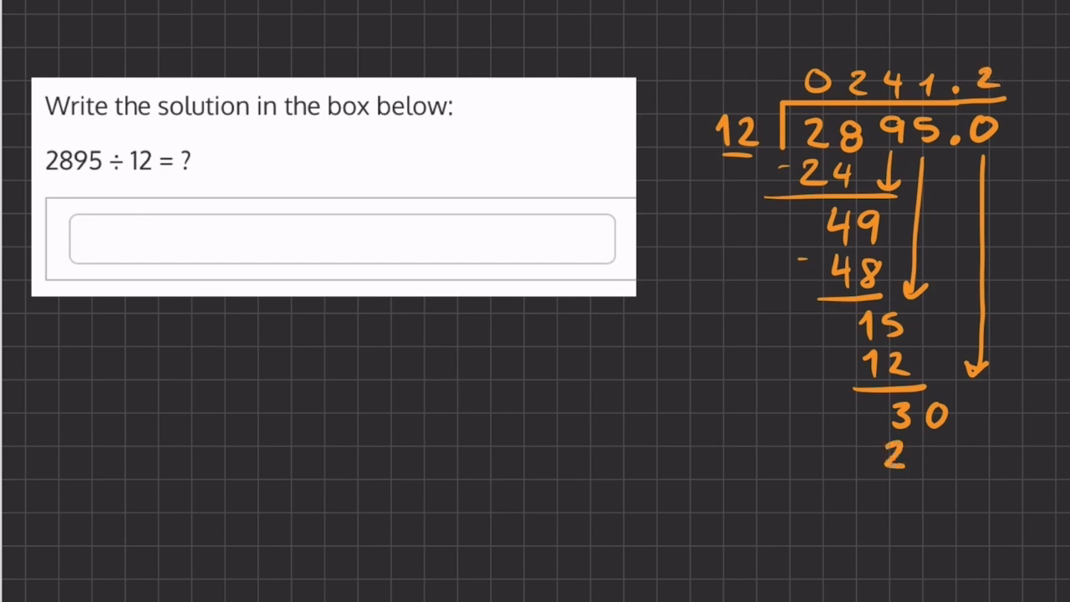
Step: Subtract 24 from 30, bring down 60, add quotient digit 5, and write 24 in the box
type("-24")
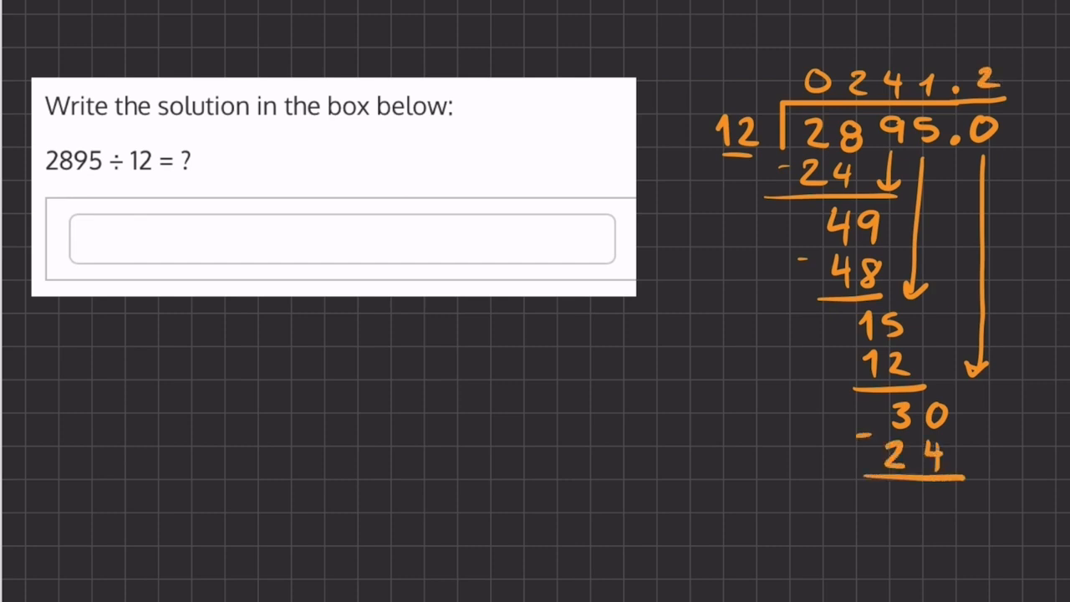
type("6")
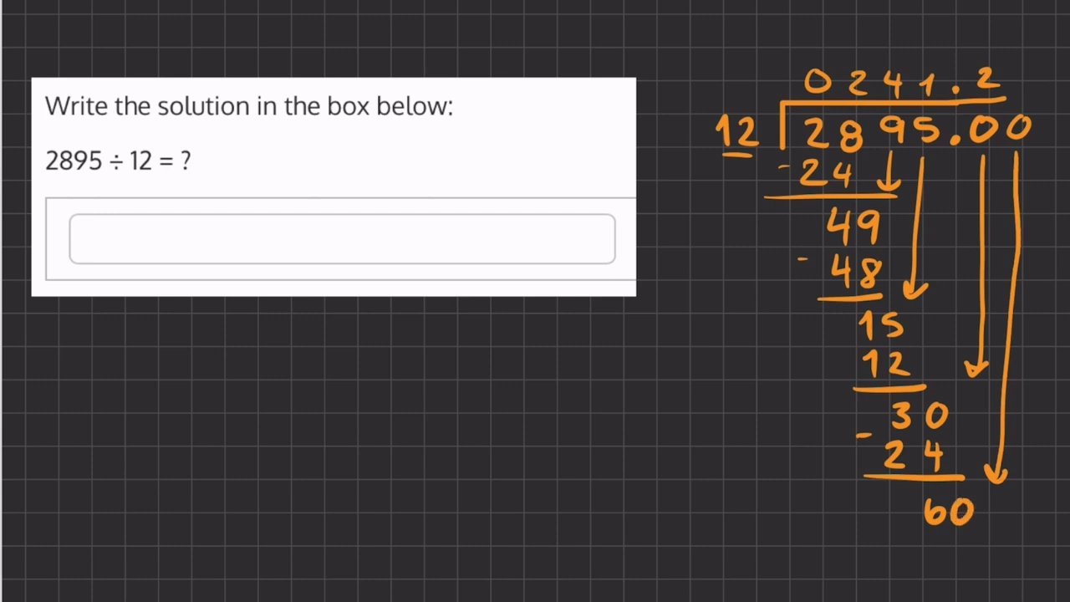
type("5")
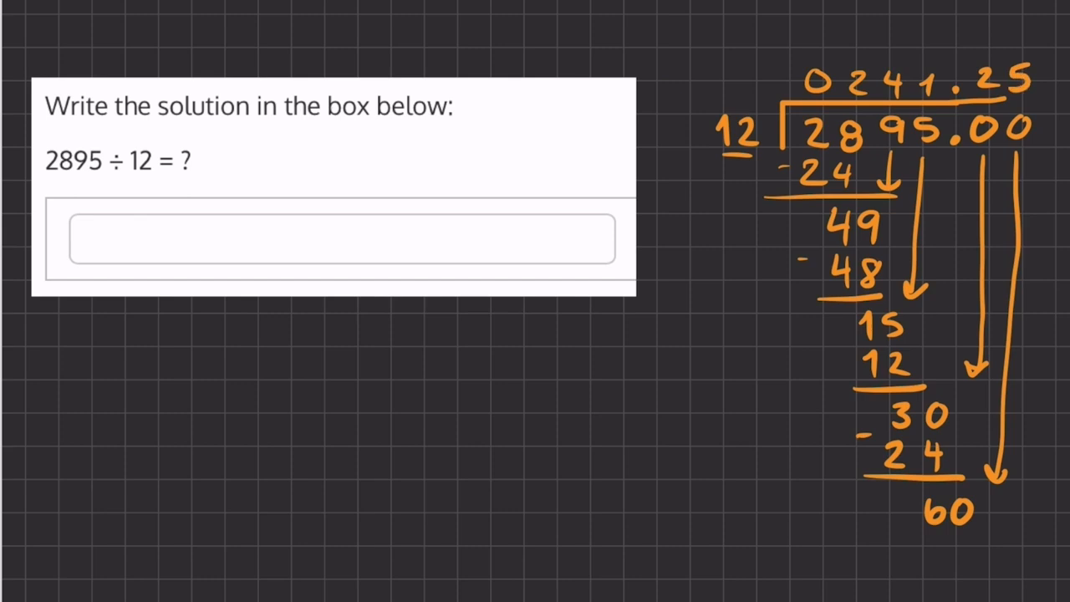
type("24")
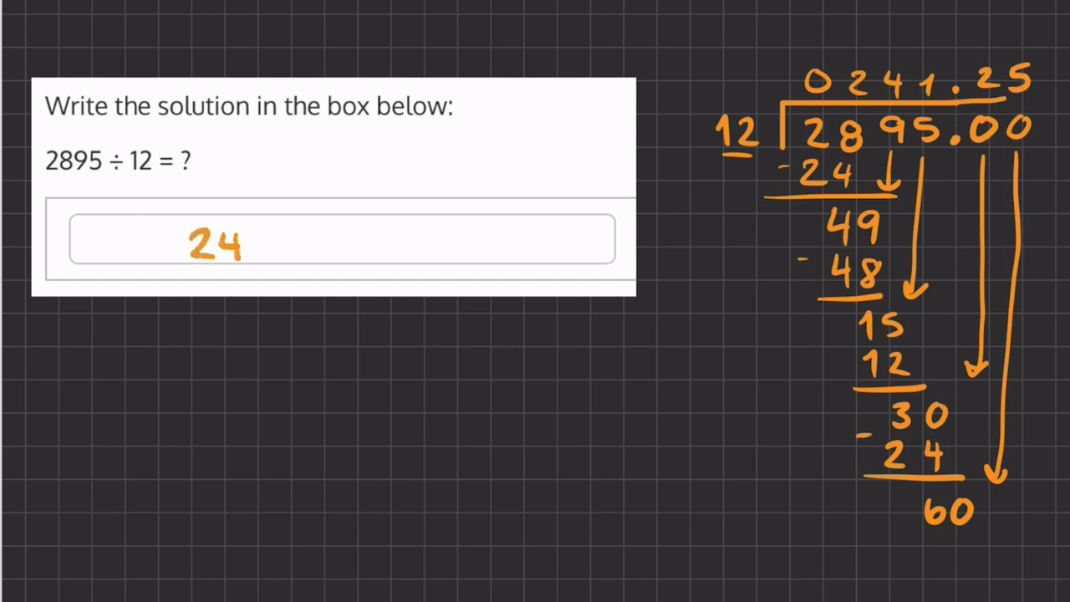